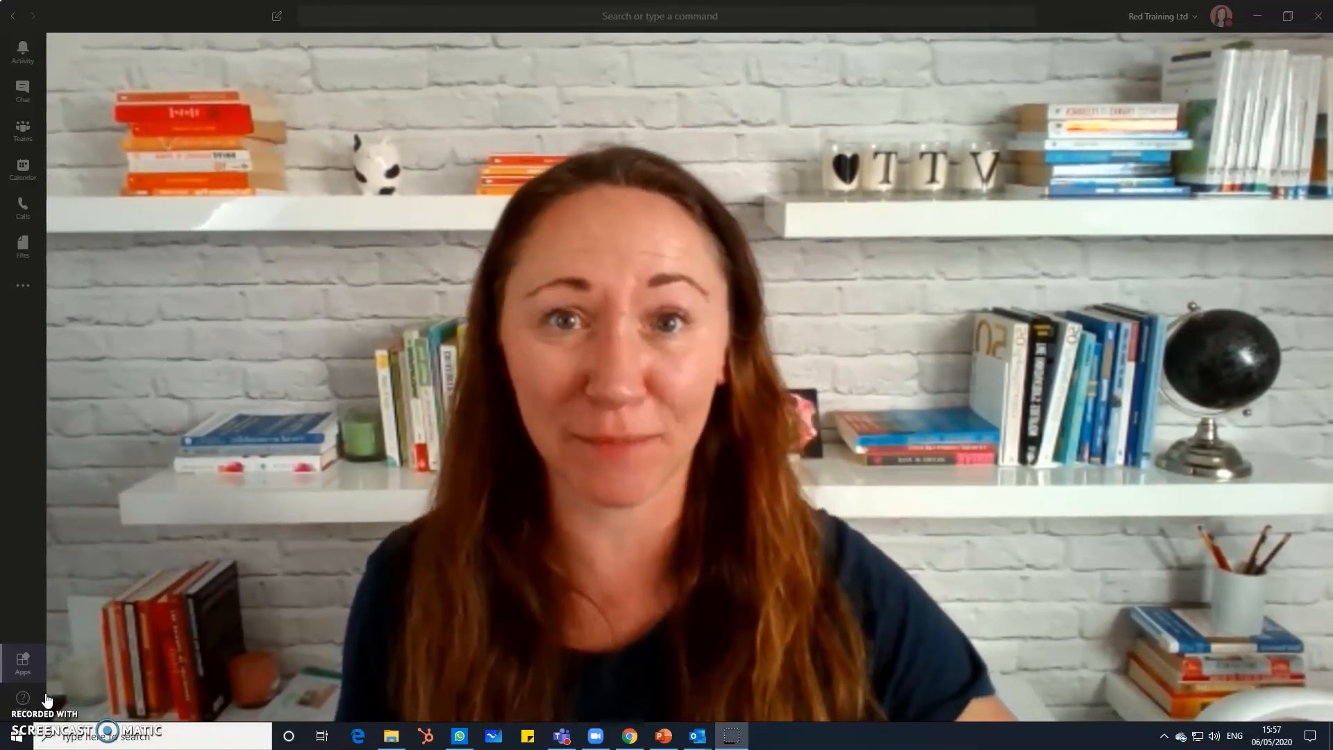
mouse_move(204, 649)
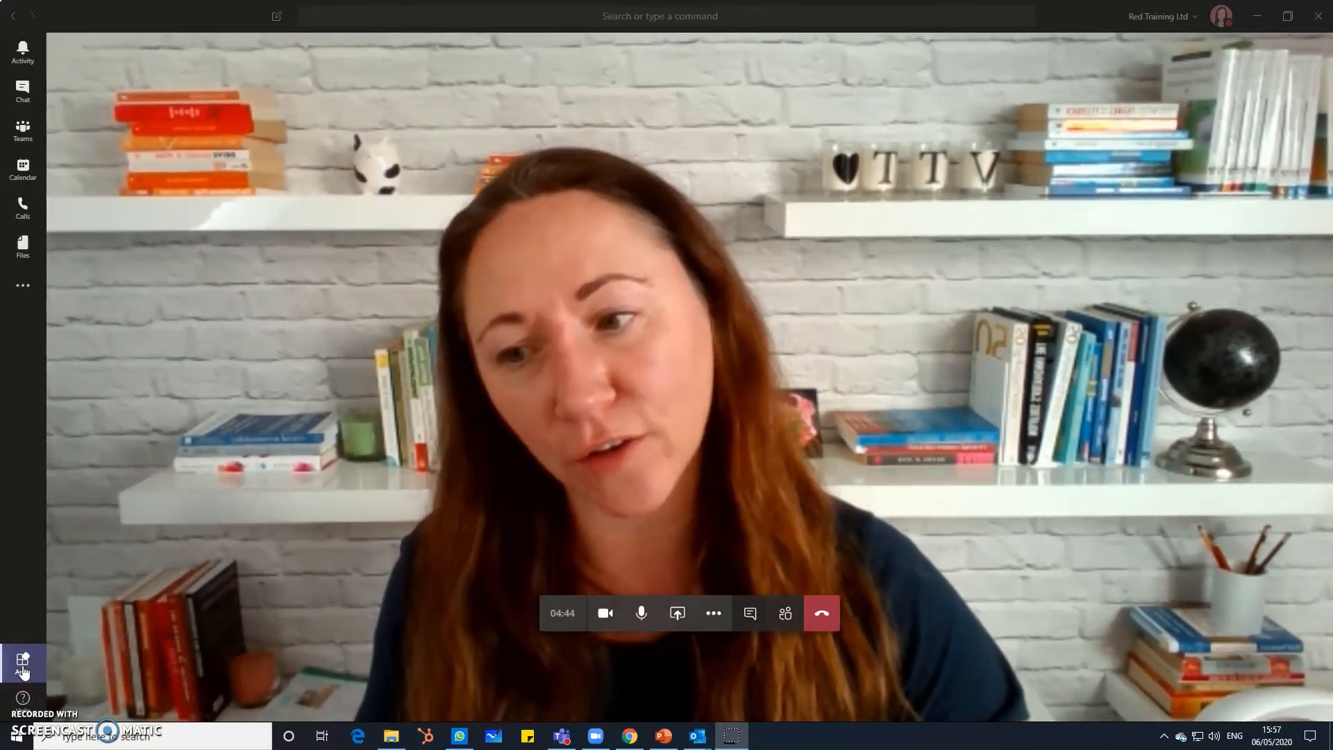
- Show the meeting conversation and launch Forms from the chat's messaging extensions to create a poll
click(22, 666)
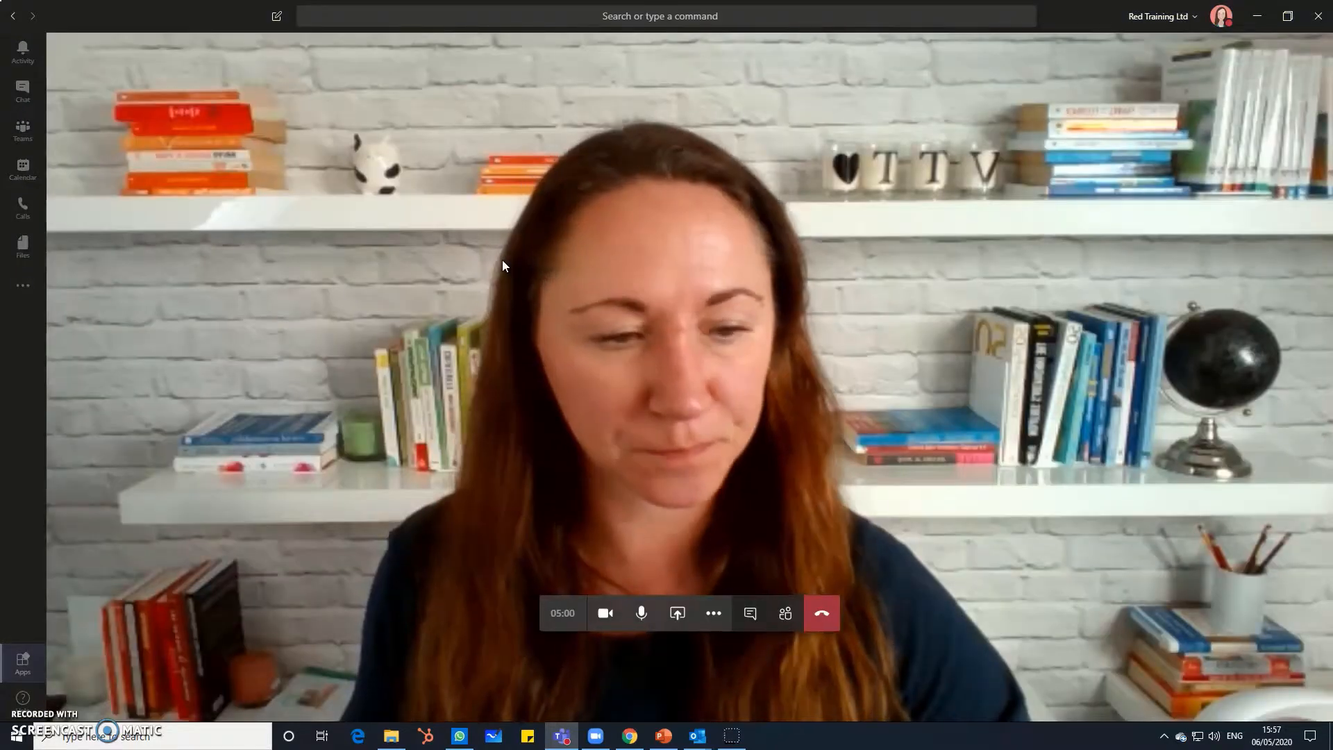
mouse_move(749, 613)
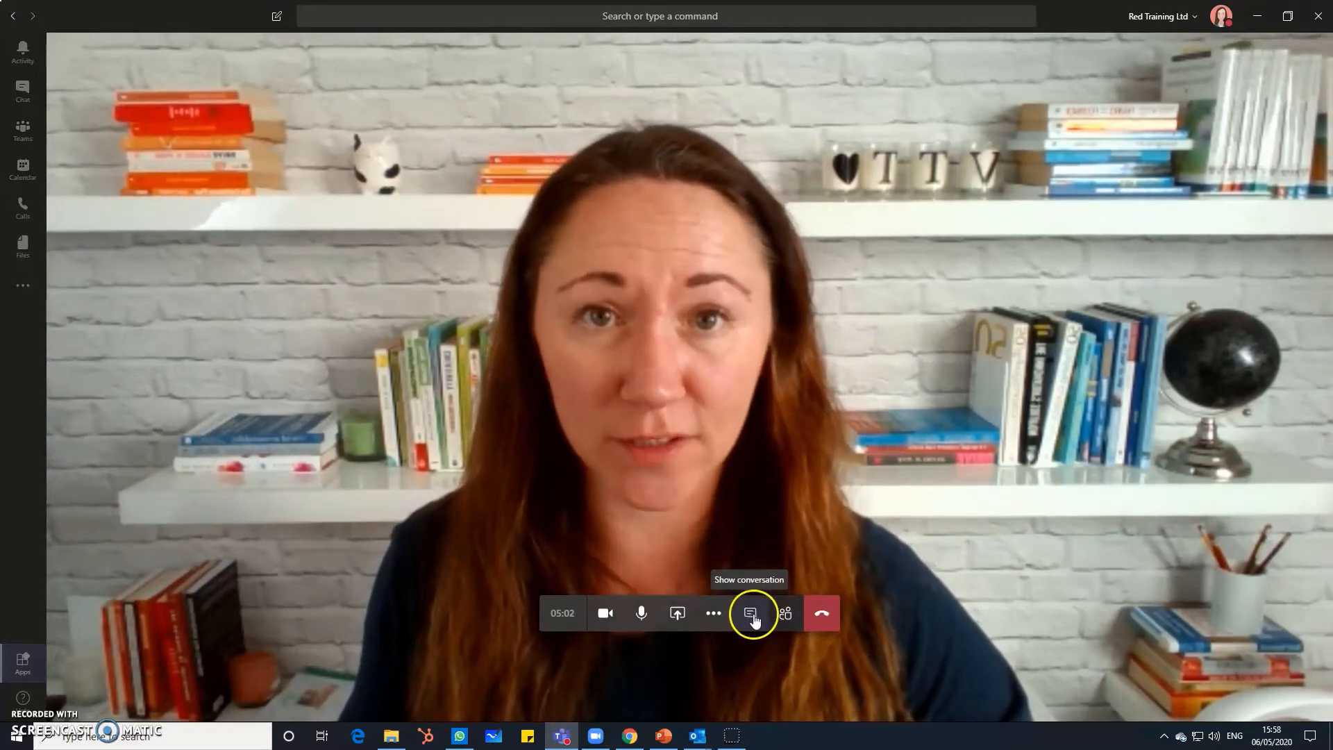
click(748, 612)
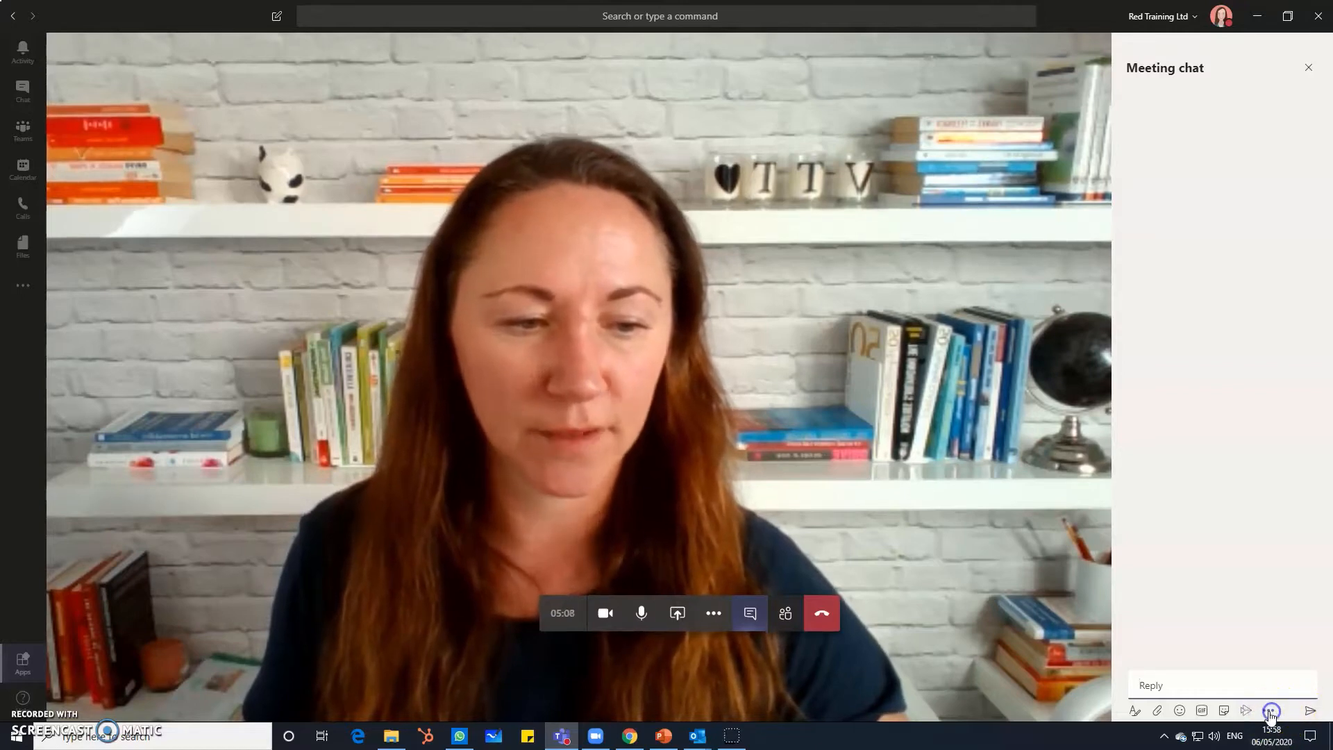
click(1271, 711)
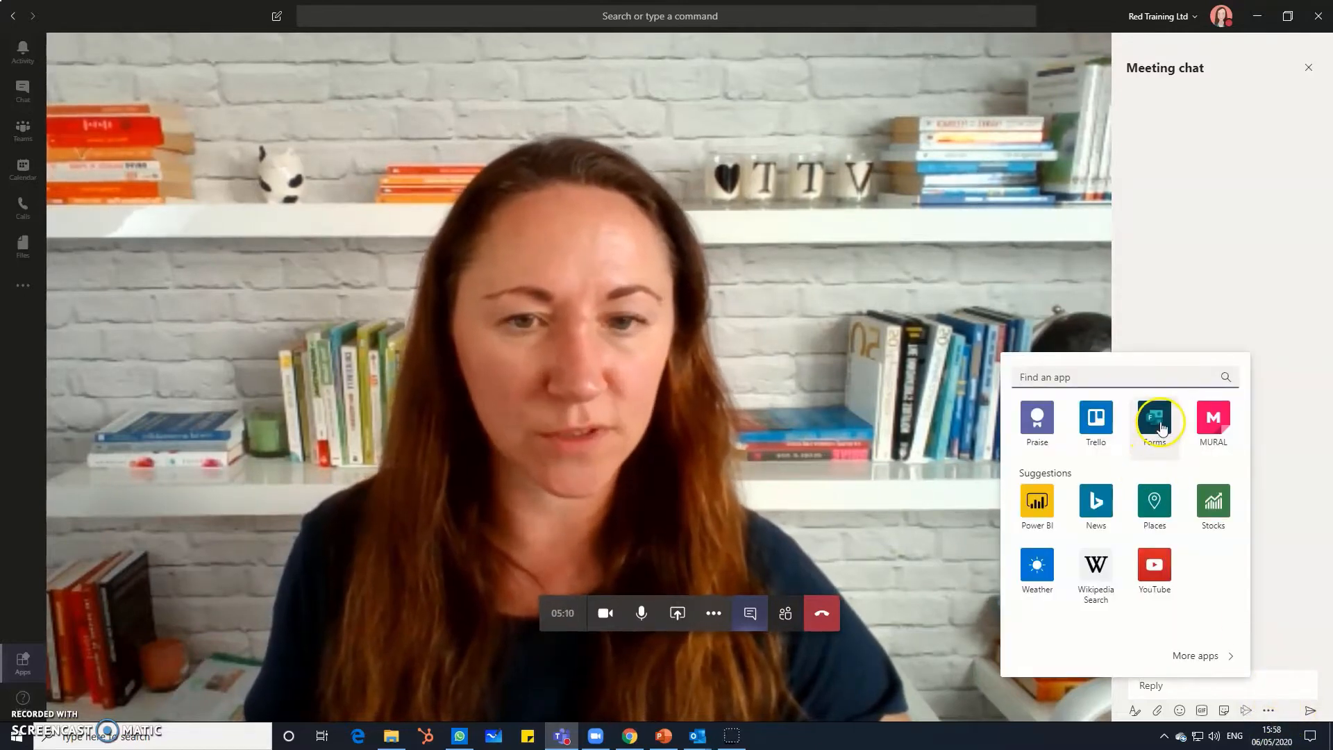
click(1157, 423)
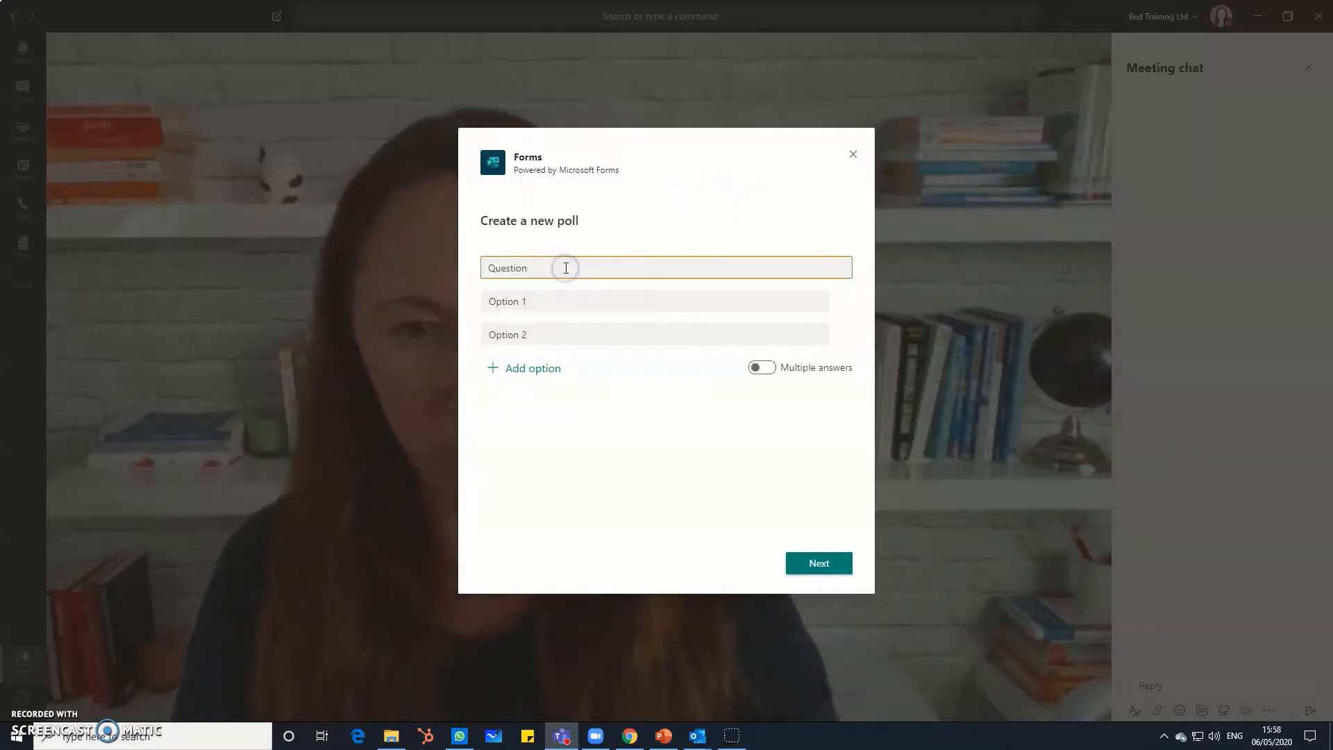
- Enter the question 'What's your favourite colour?' with options Blue, Red and an added Orange
click(666, 267)
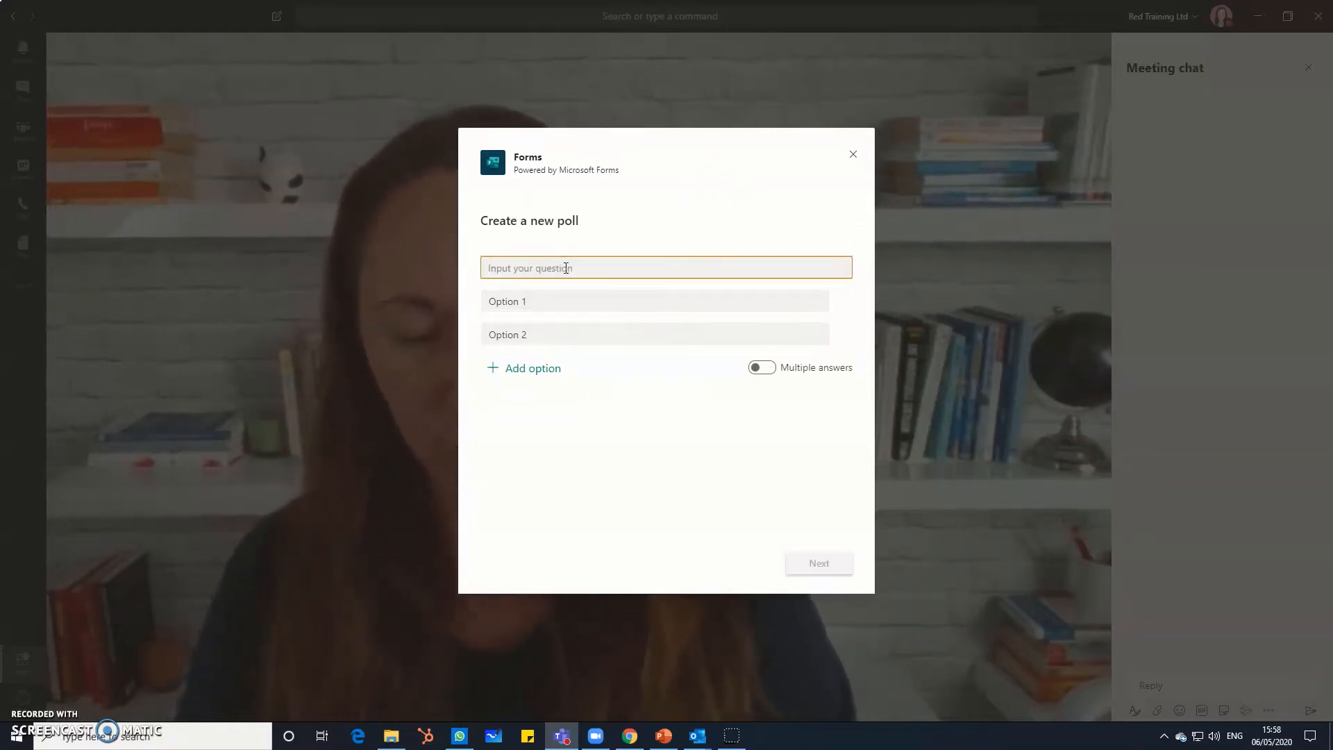
text(What's your)
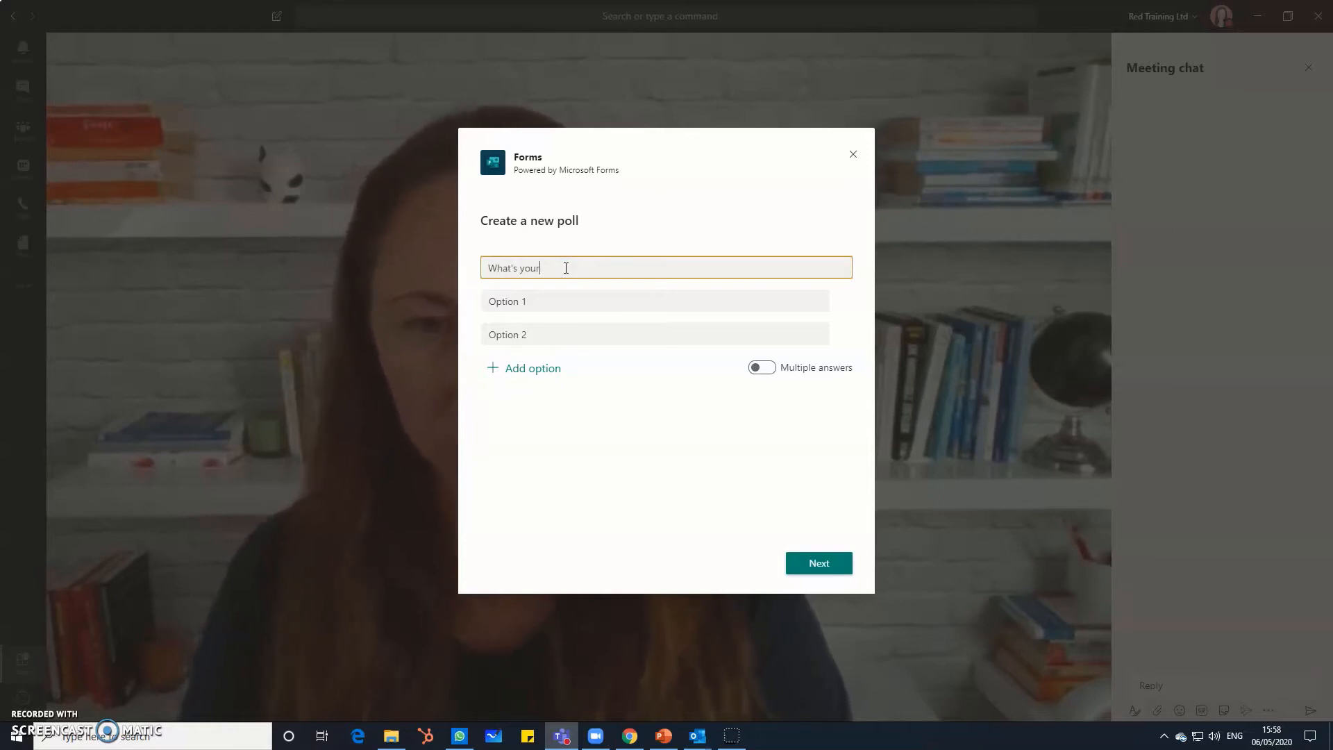
text(favourite colour?)
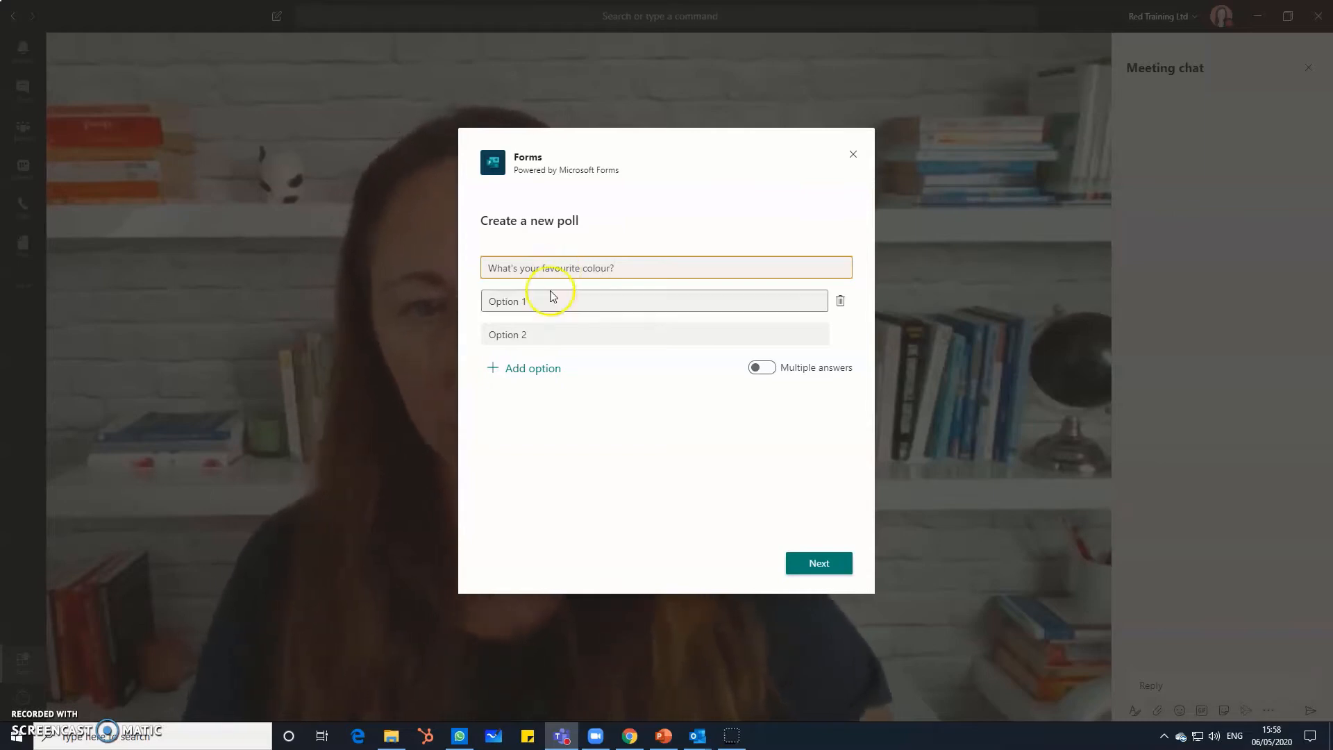
text(Blue)
click(654, 333)
text(Red)
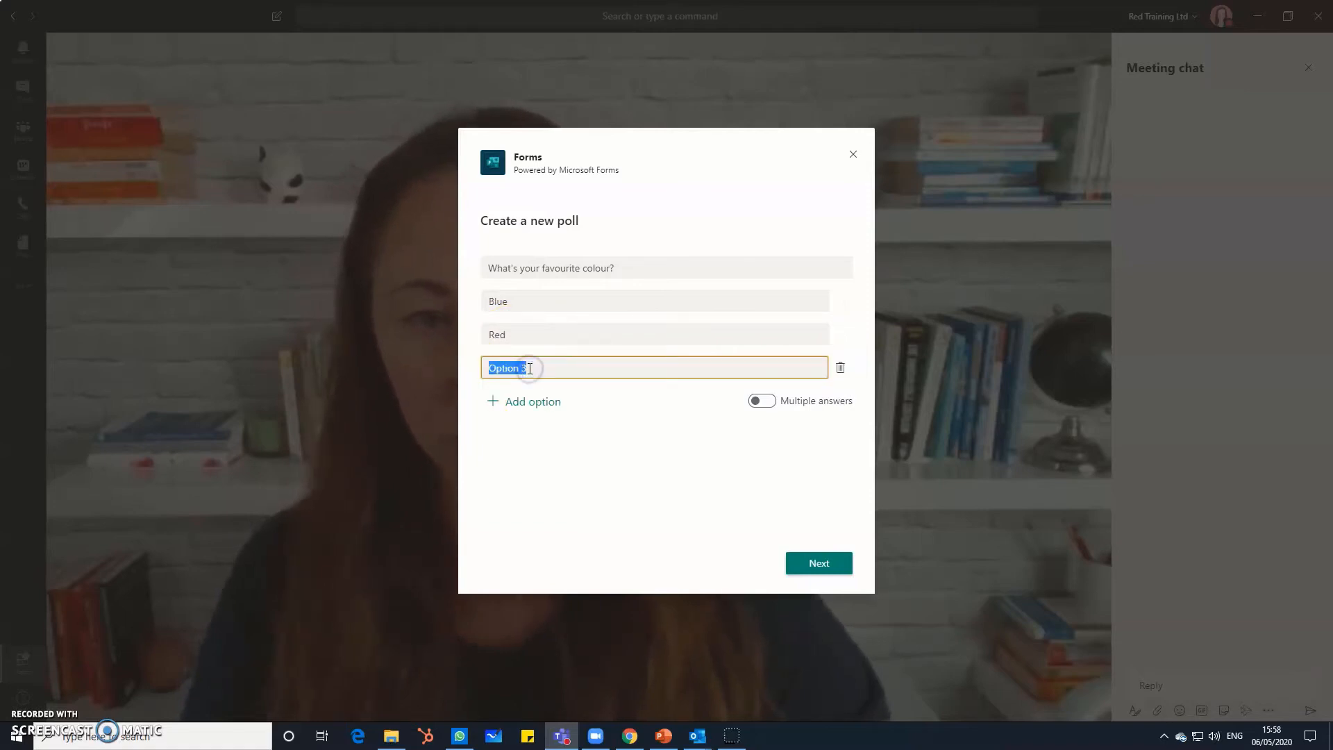
text(Orange)
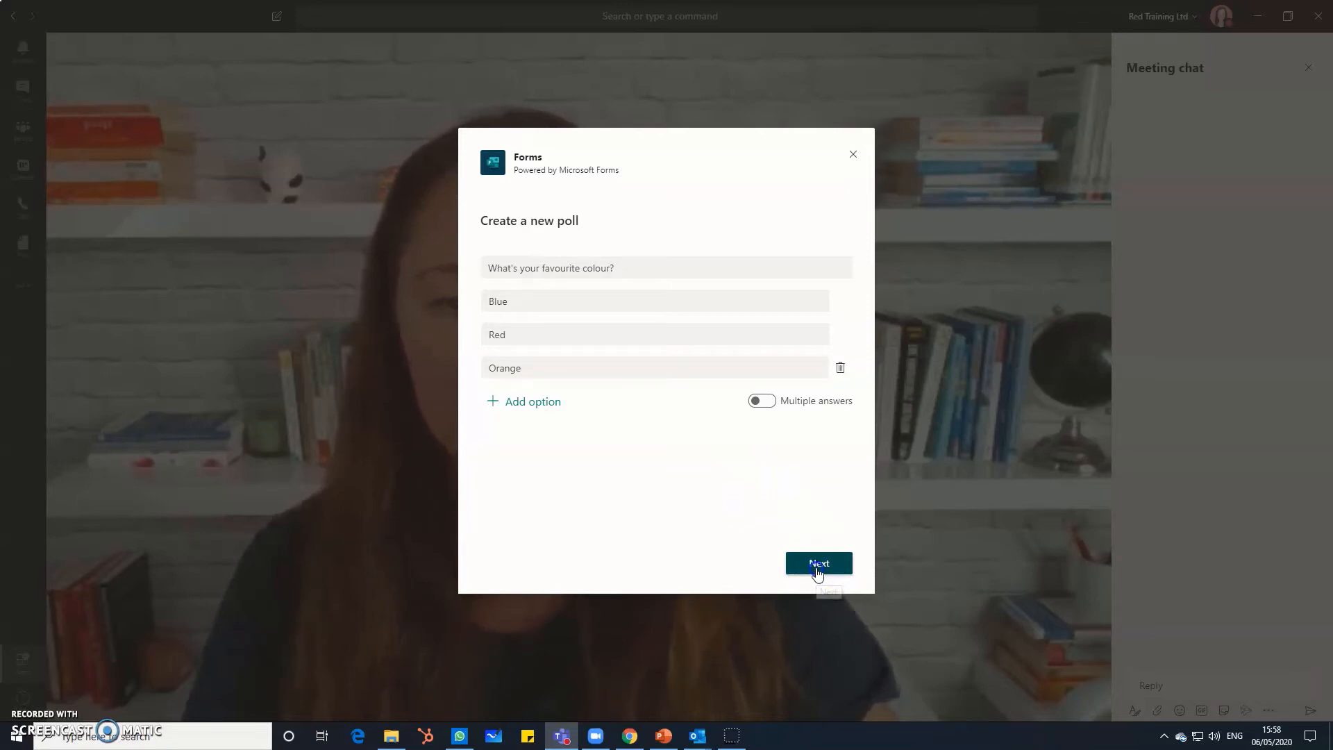
- Preview the poll card, send it to the meeting chat and close the Forms dialog
click(818, 563)
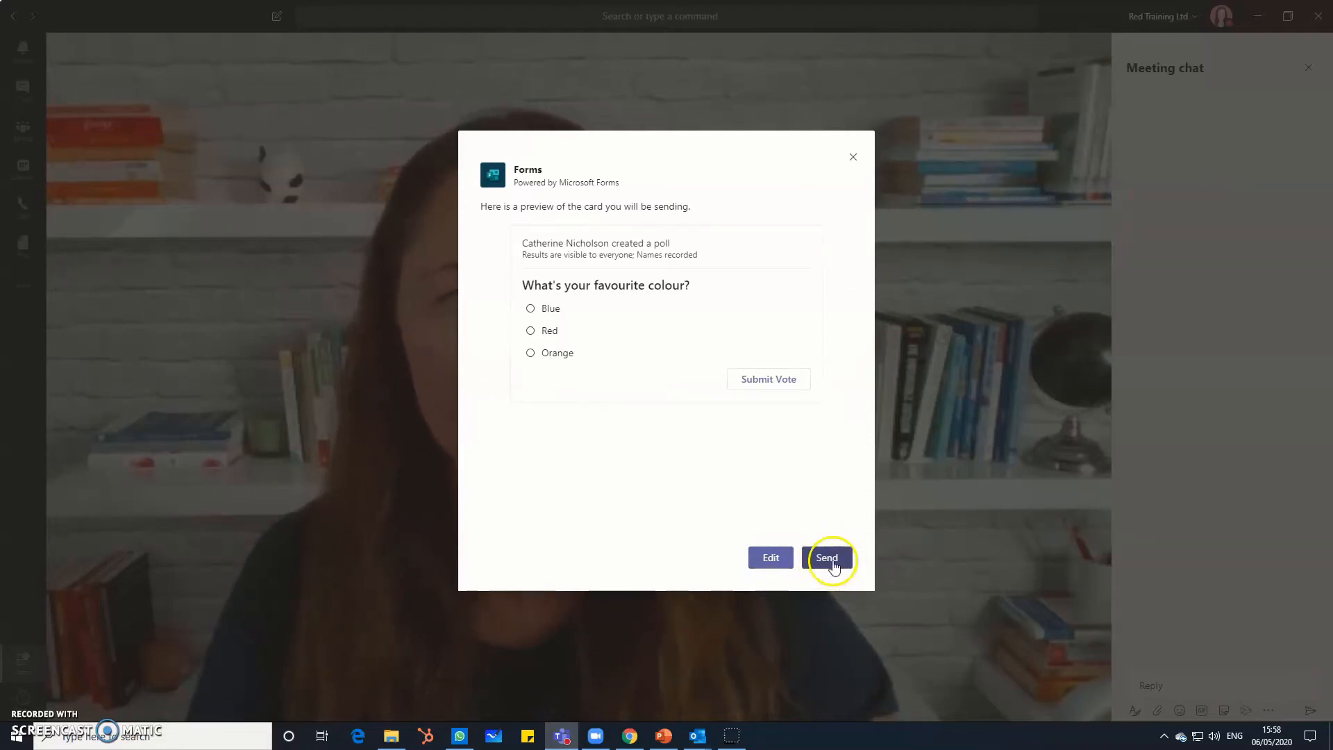
click(825, 557)
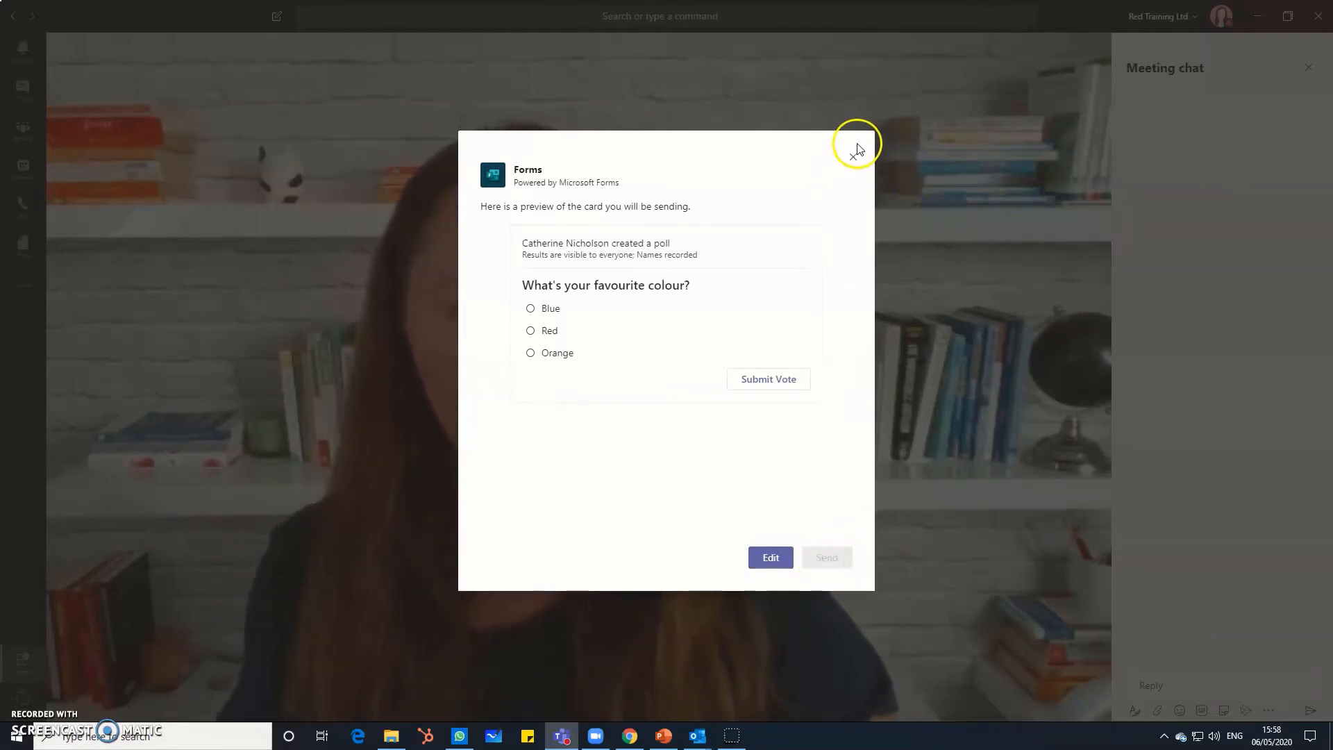
click(825, 557)
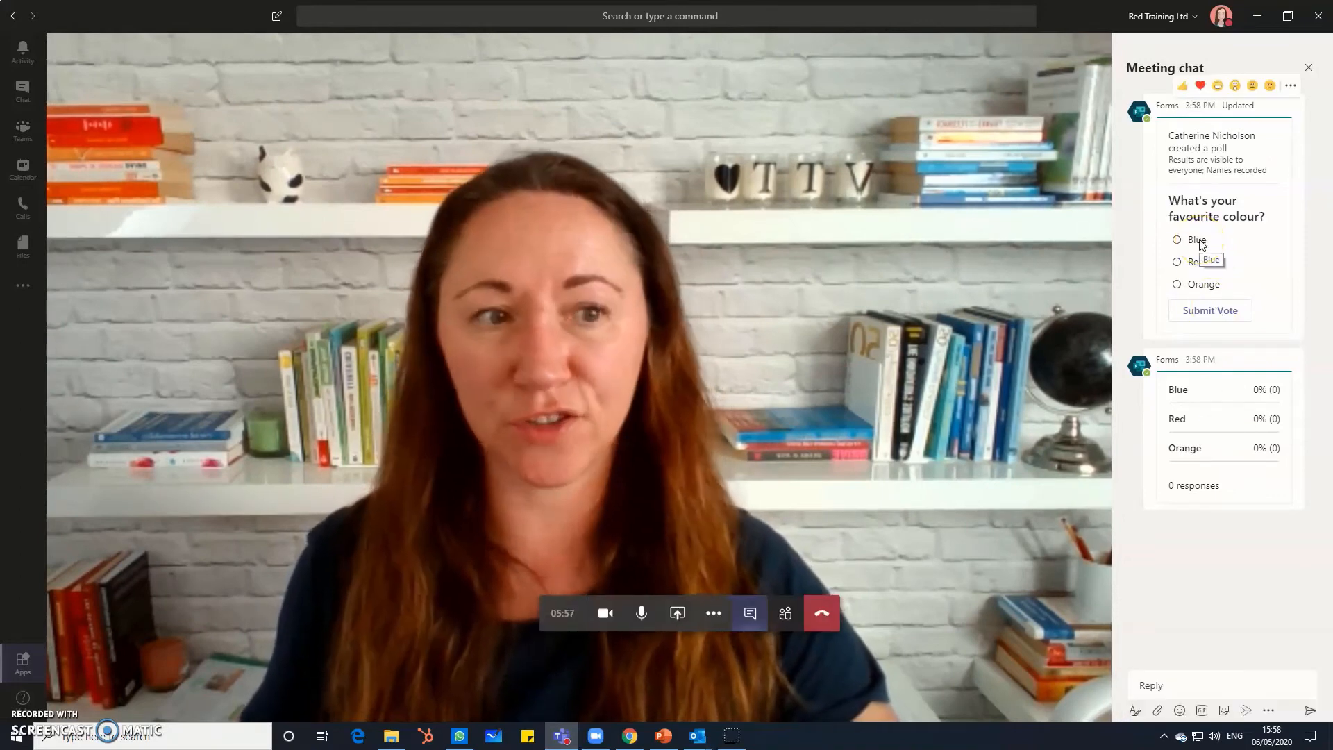
- Select Blue on the poll card and submit the vote
click(1177, 241)
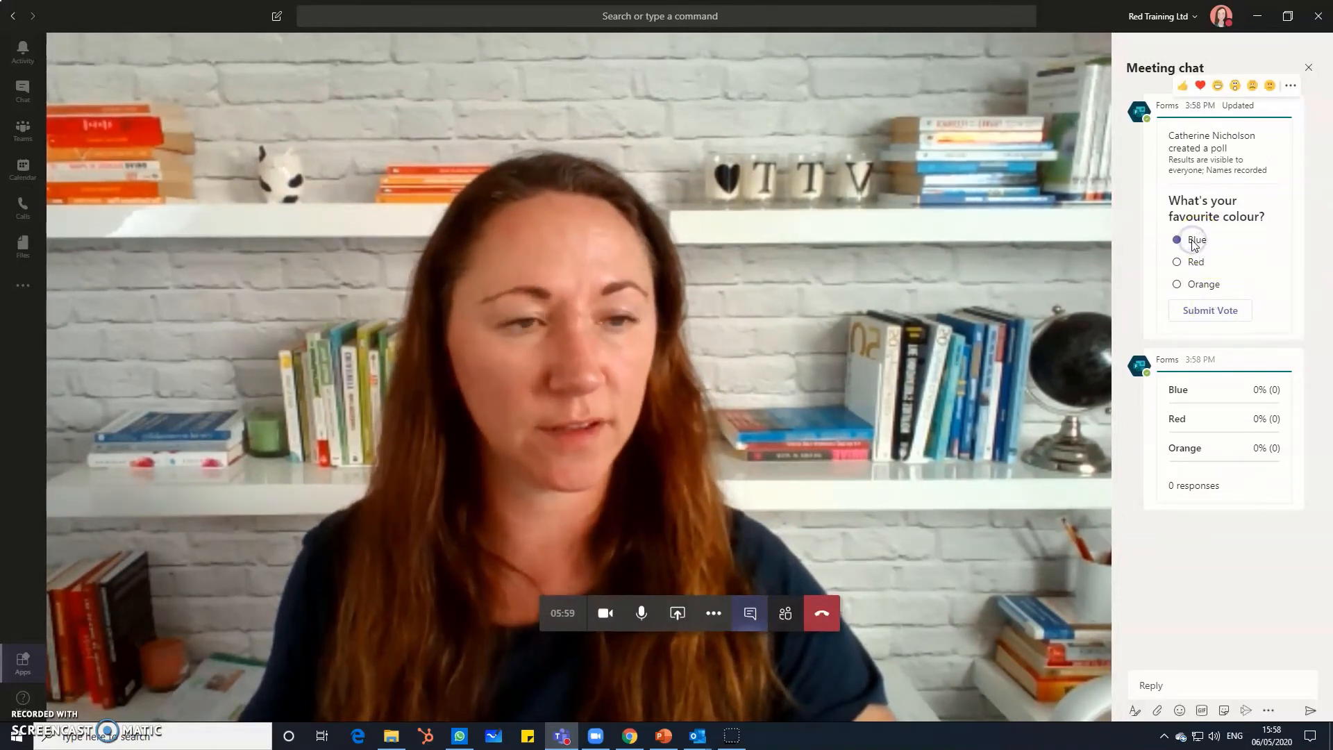
click(1210, 310)
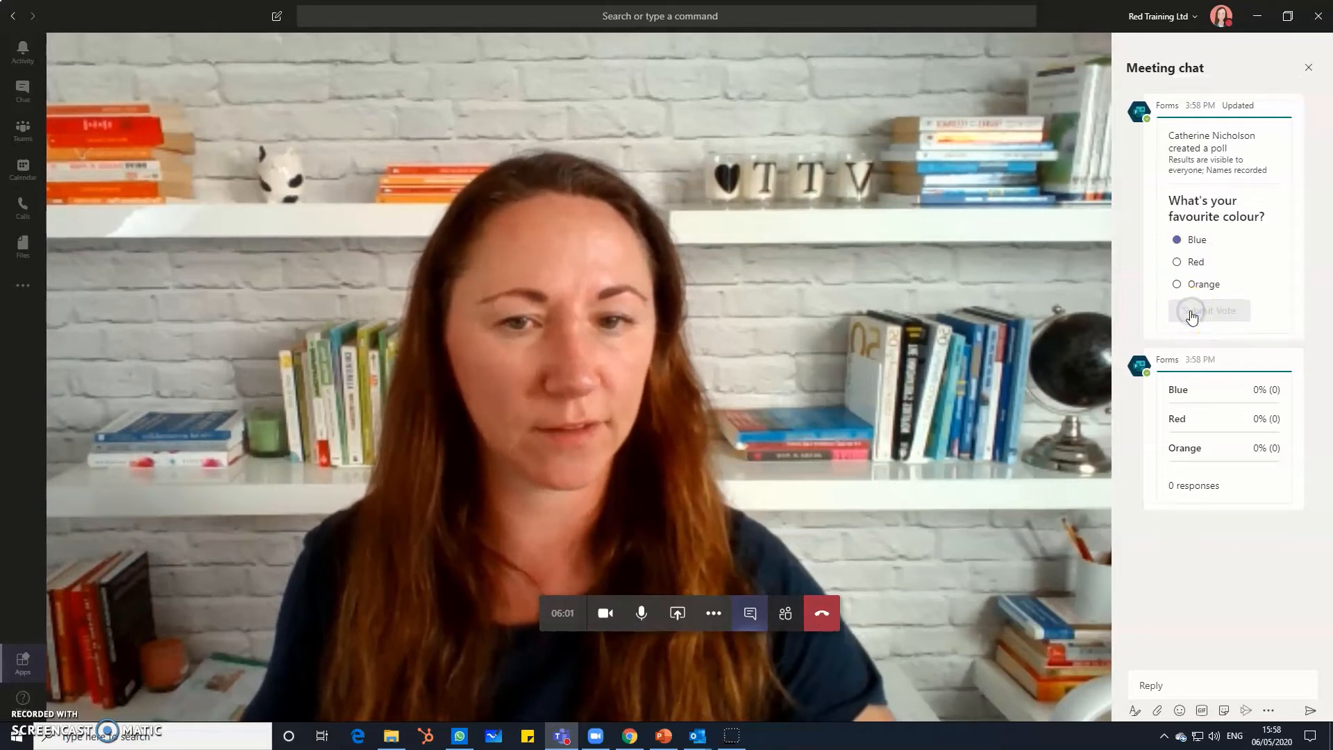